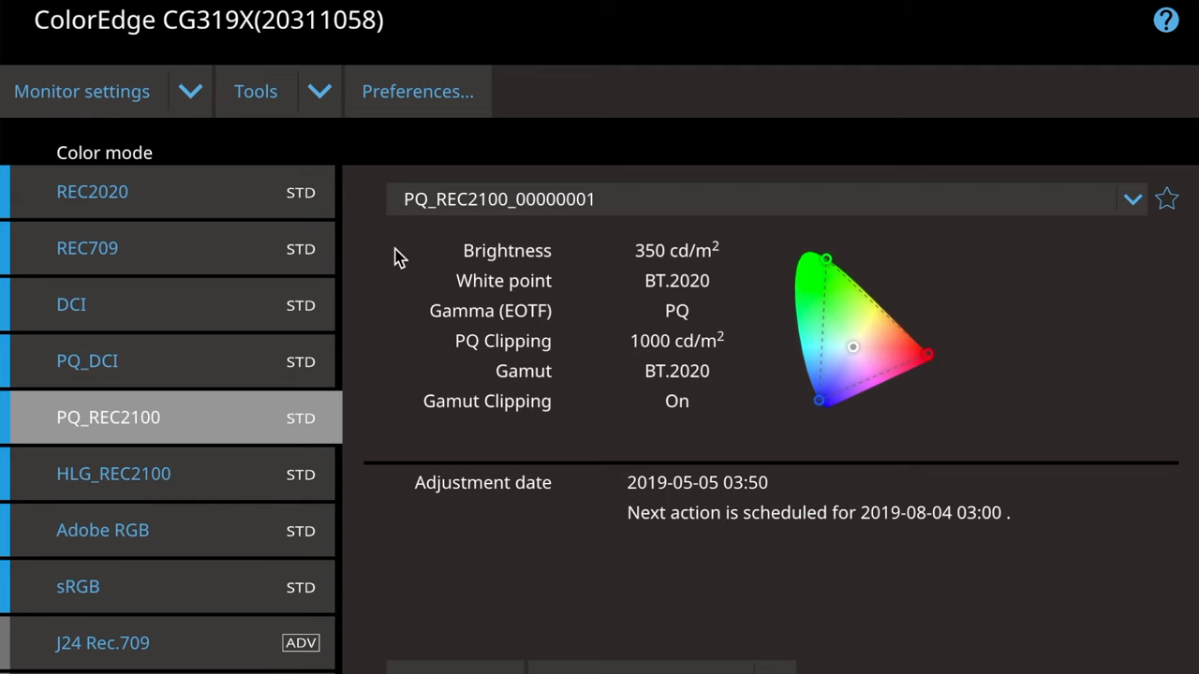
pyautogui.moveTo(140, 649)
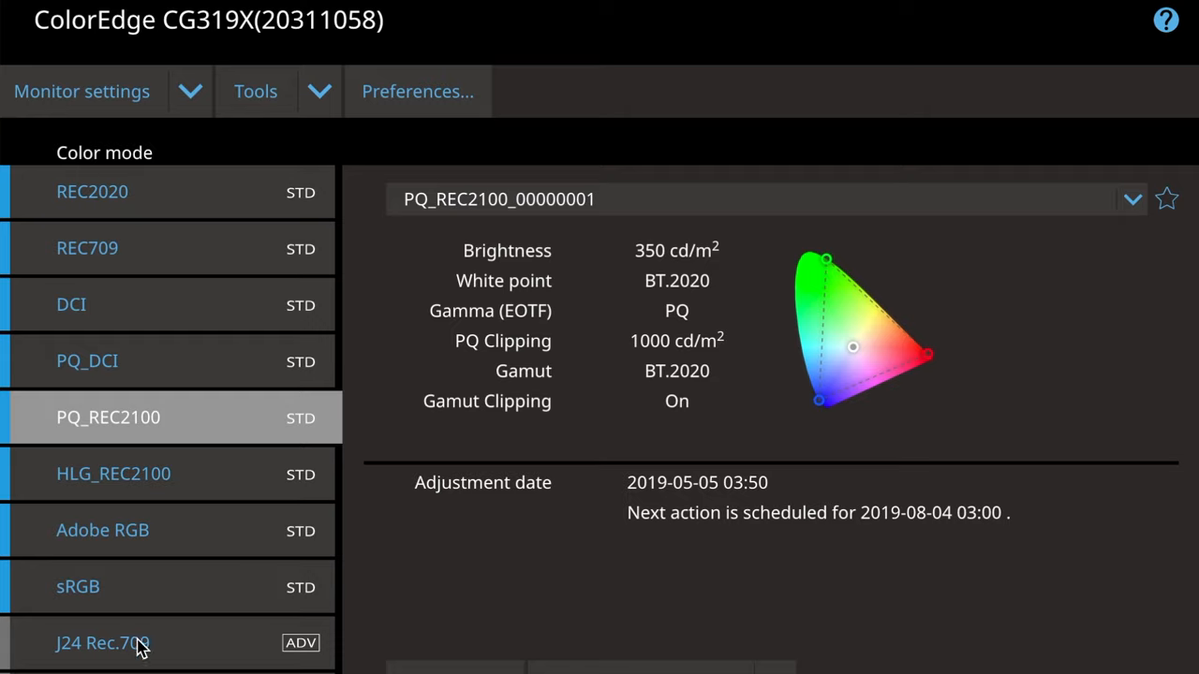
pyautogui.moveTo(152, 670)
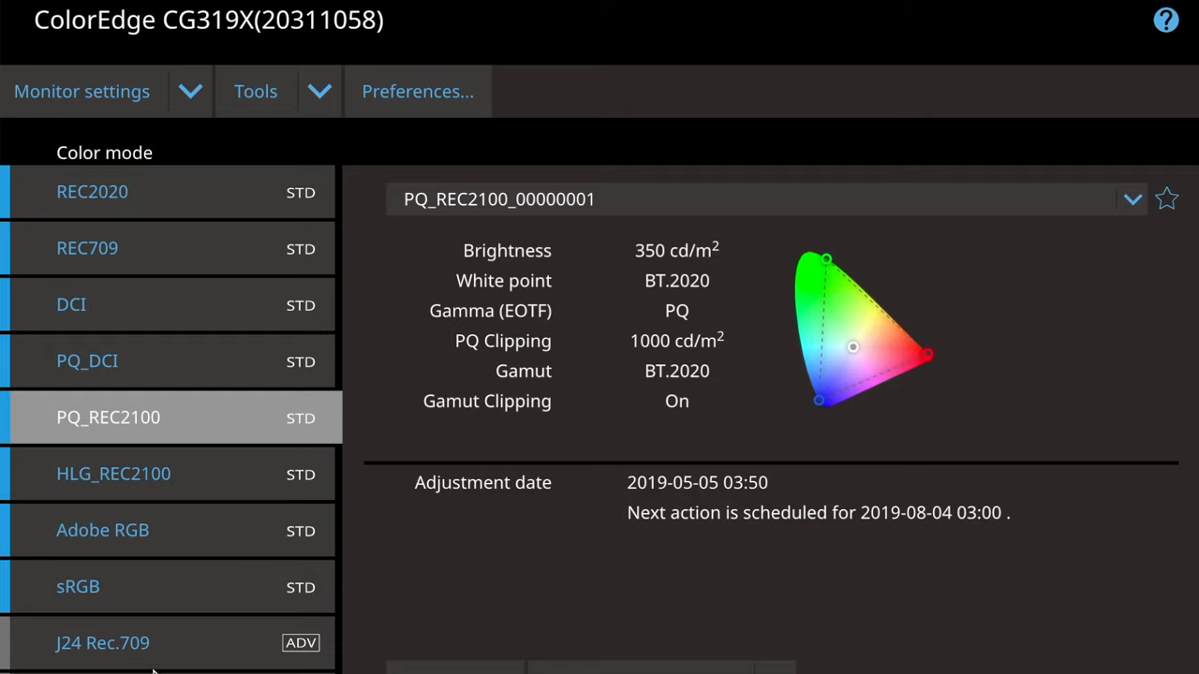
pyautogui.moveTo(147, 203)
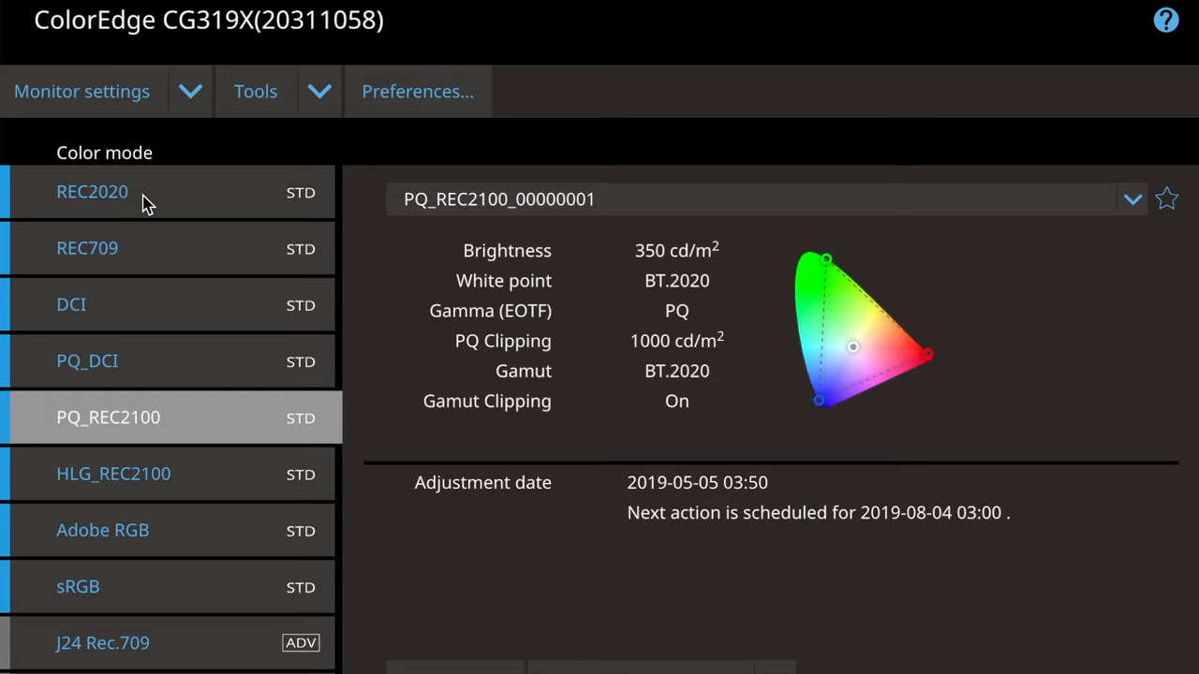
pyautogui.moveTo(205, 664)
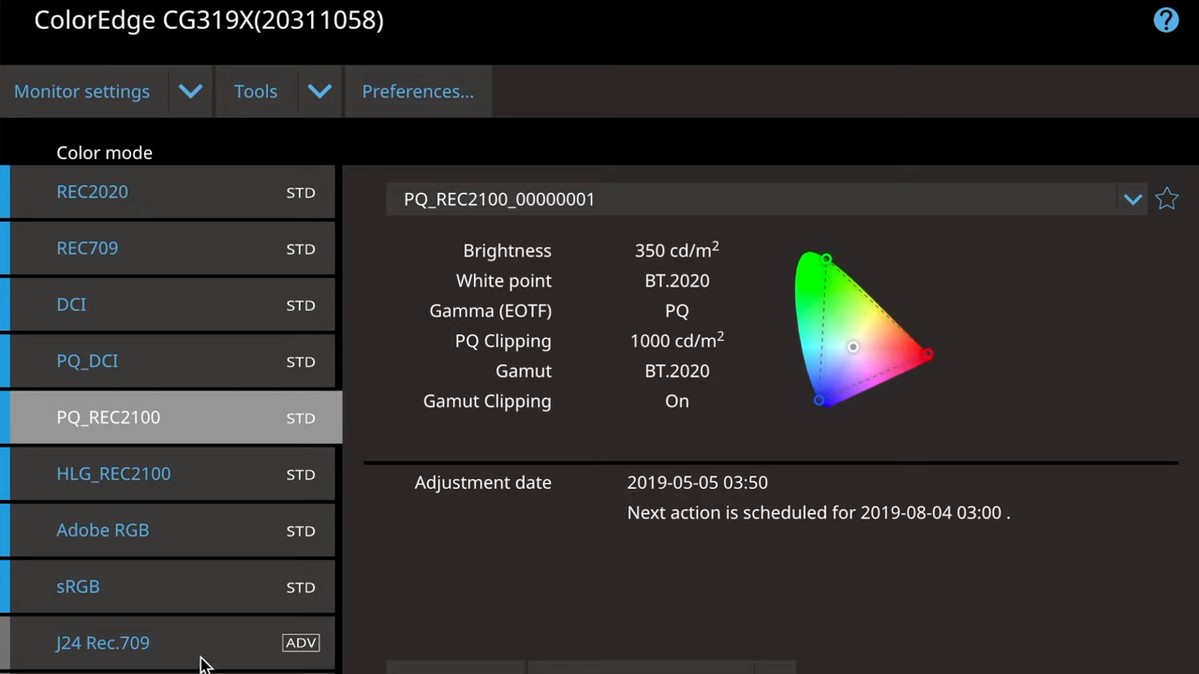
pyautogui.moveTo(312, 656)
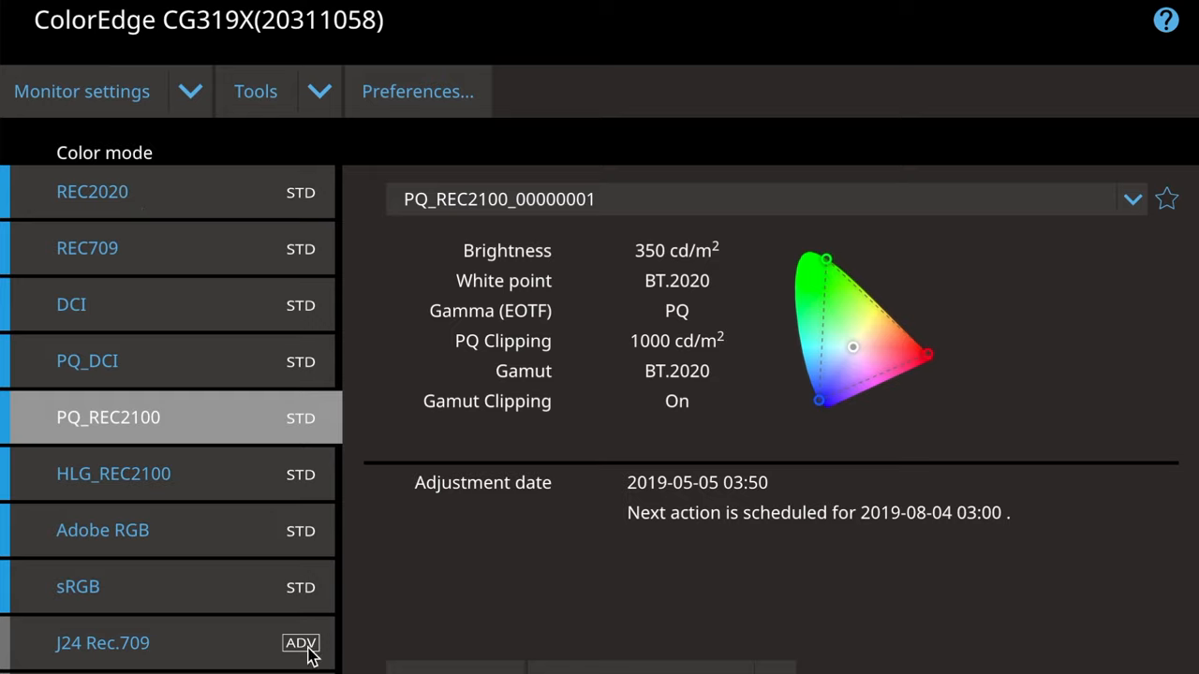
pyautogui.moveTo(312, 654)
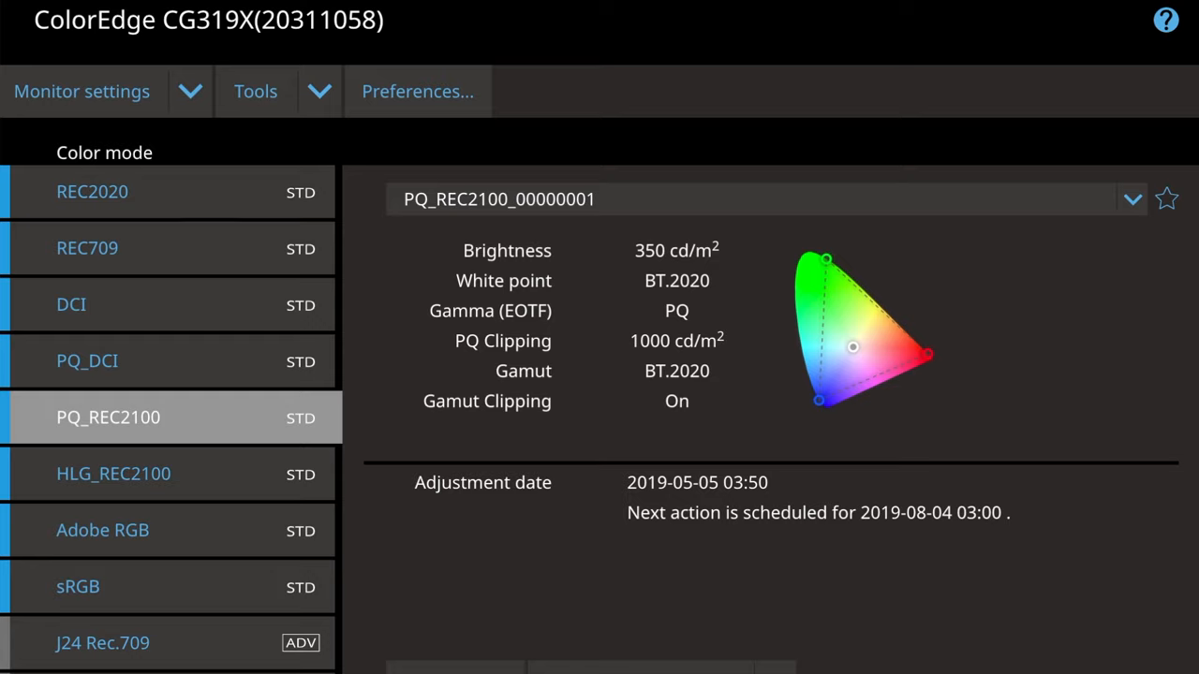
pyautogui.moveTo(66, 639)
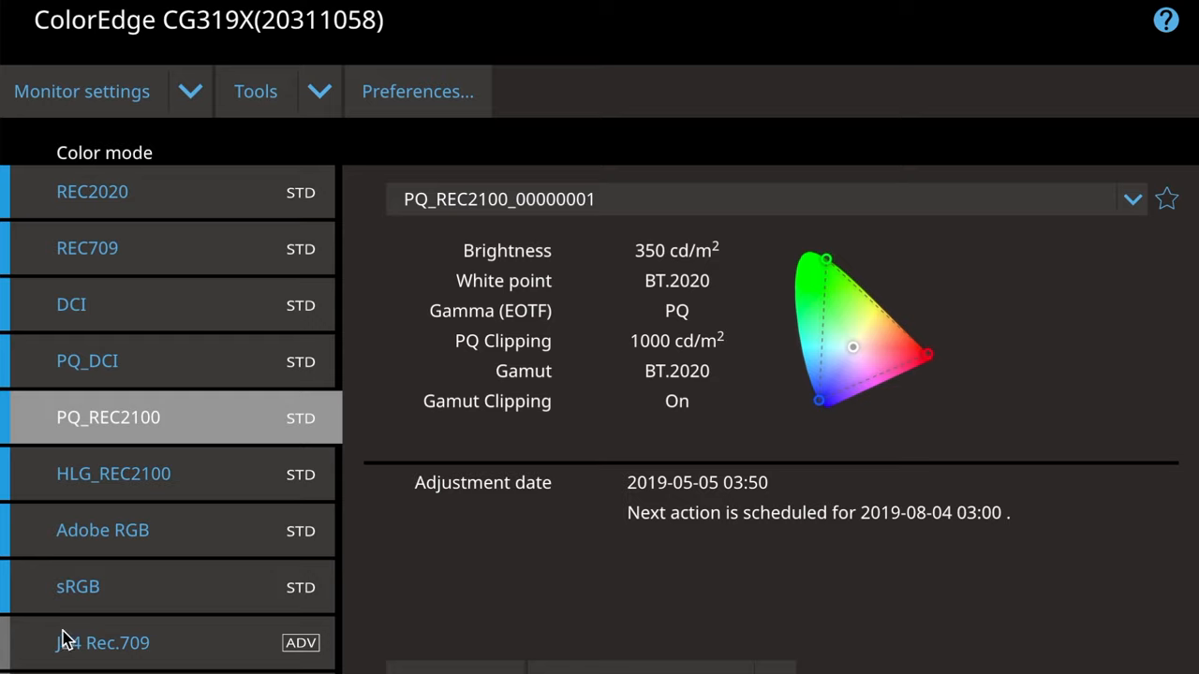
pyautogui.moveTo(182, 645)
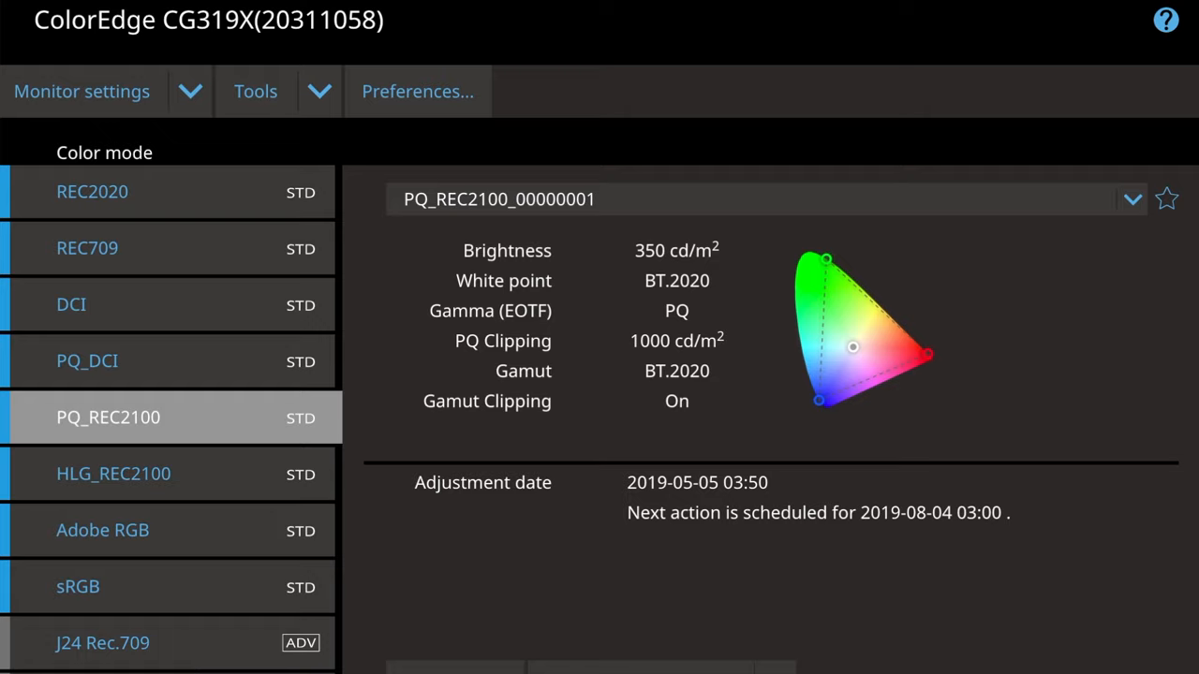
pyautogui.moveTo(330, 414)
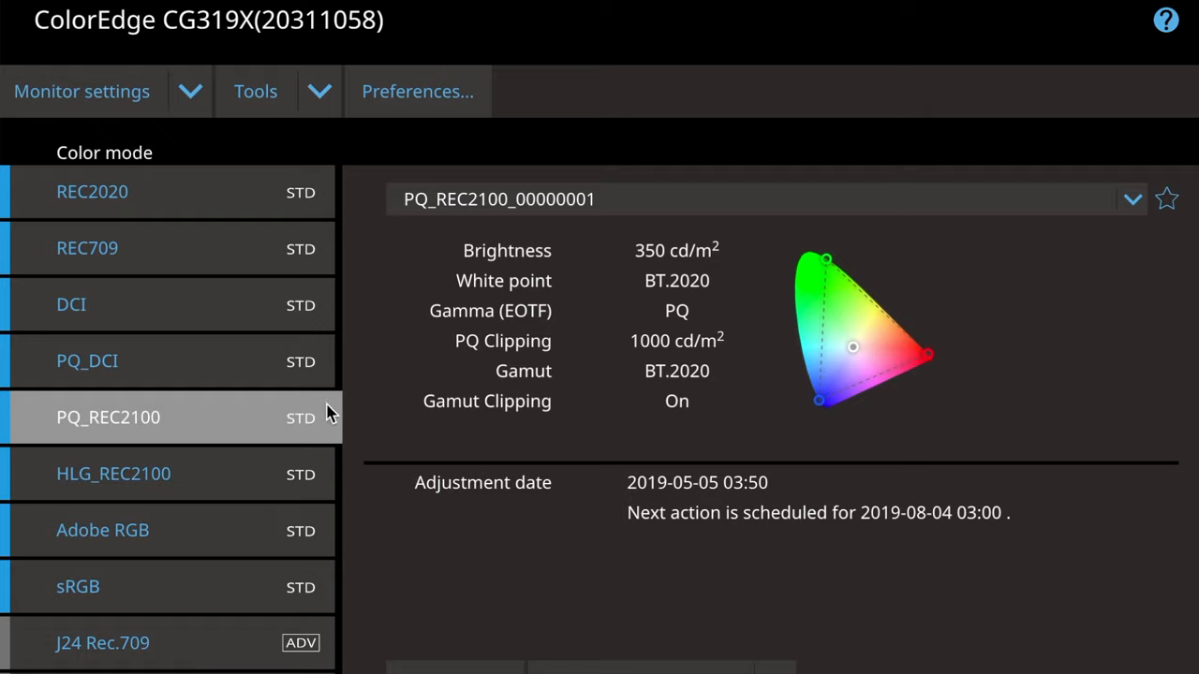
pyautogui.moveTo(131, 253)
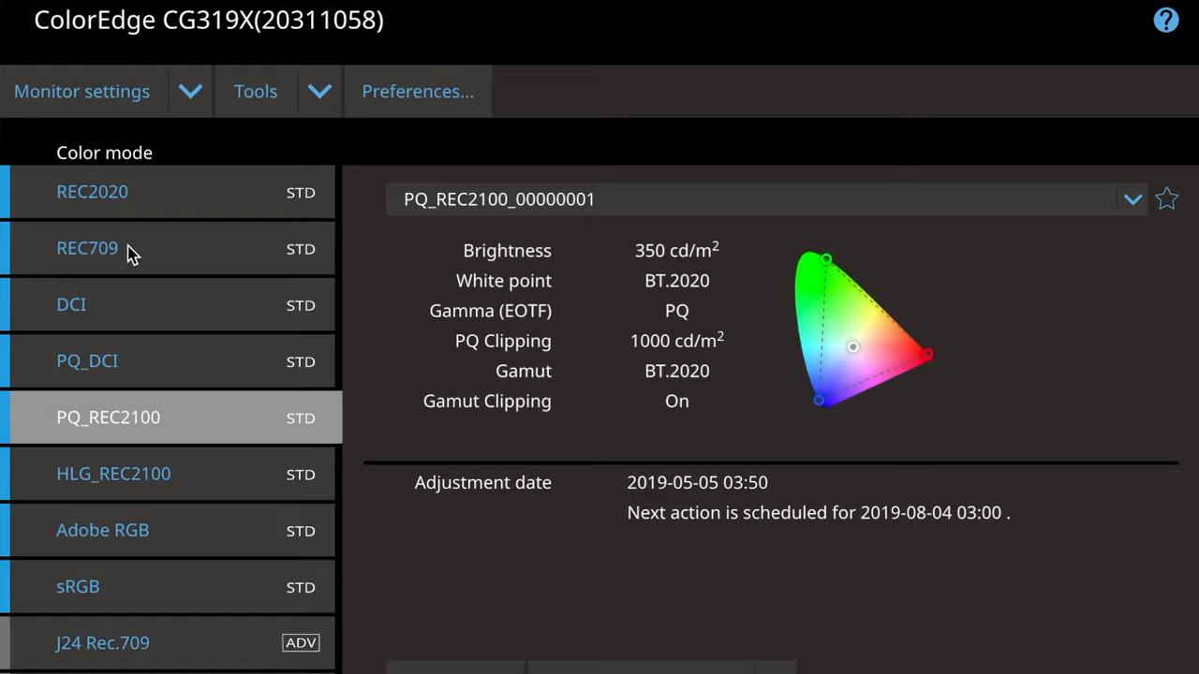
pyautogui.moveTo(157, 195)
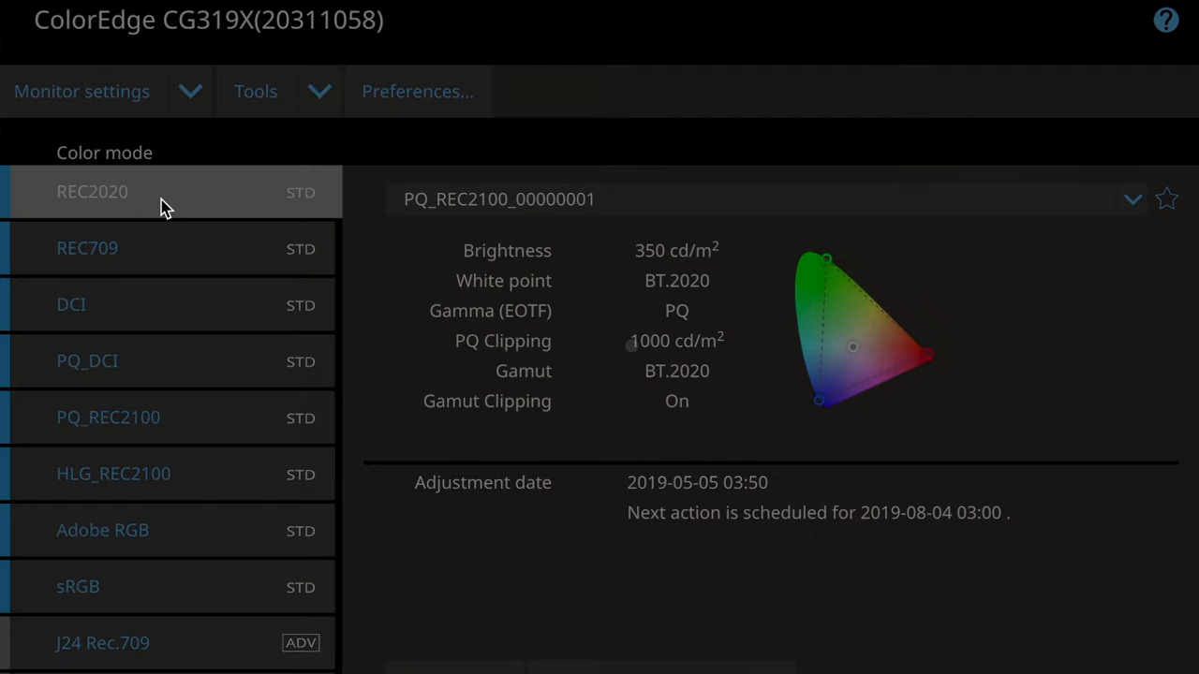
# Step: Switch to the DCI colour mode: 48 cd/m², DCI white point and gamma, gamut clipping off
pyautogui.click(92, 191)
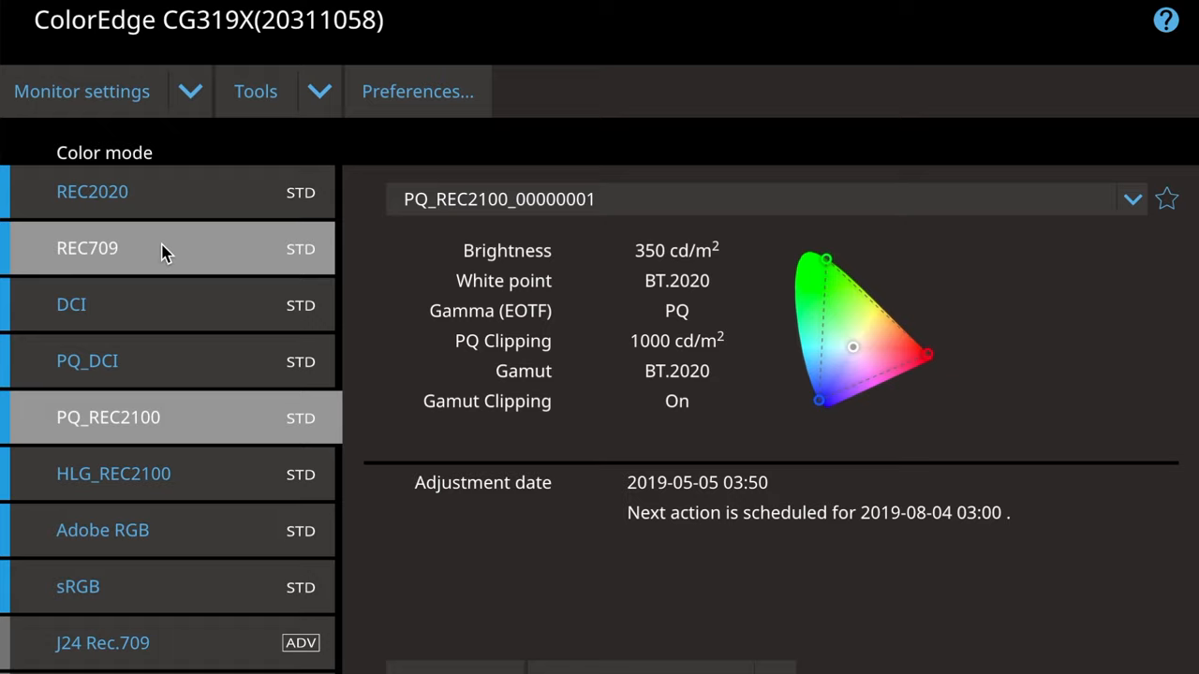
pyautogui.moveTo(157, 305)
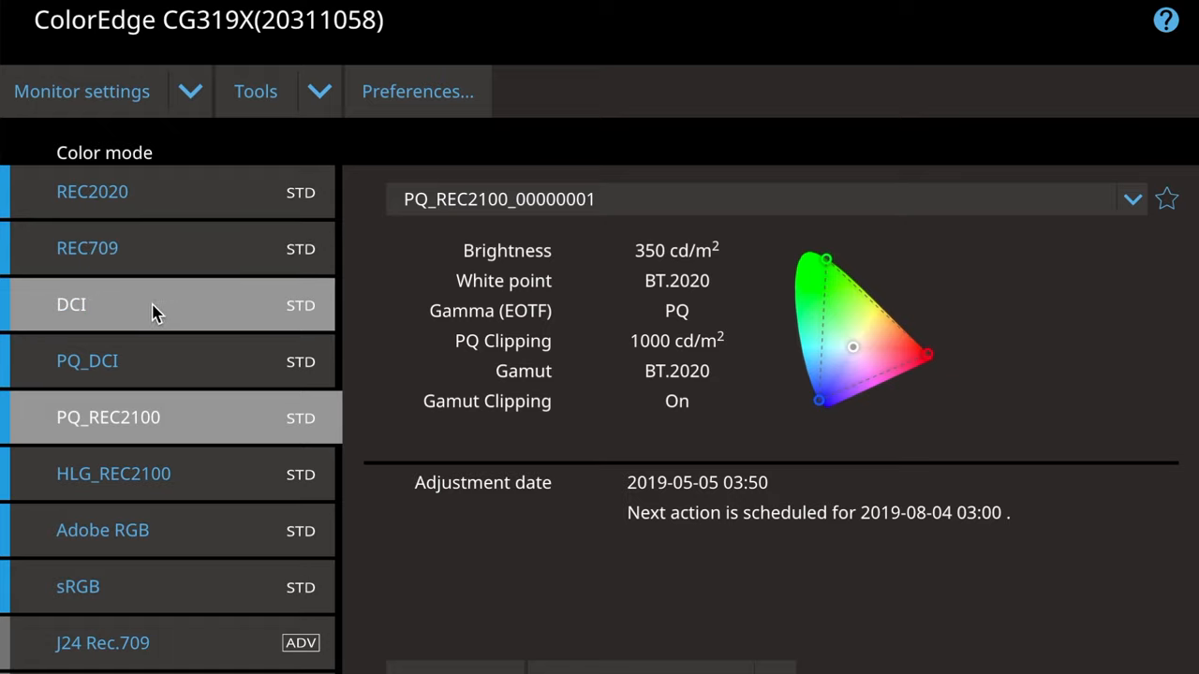
pyautogui.click(157, 304)
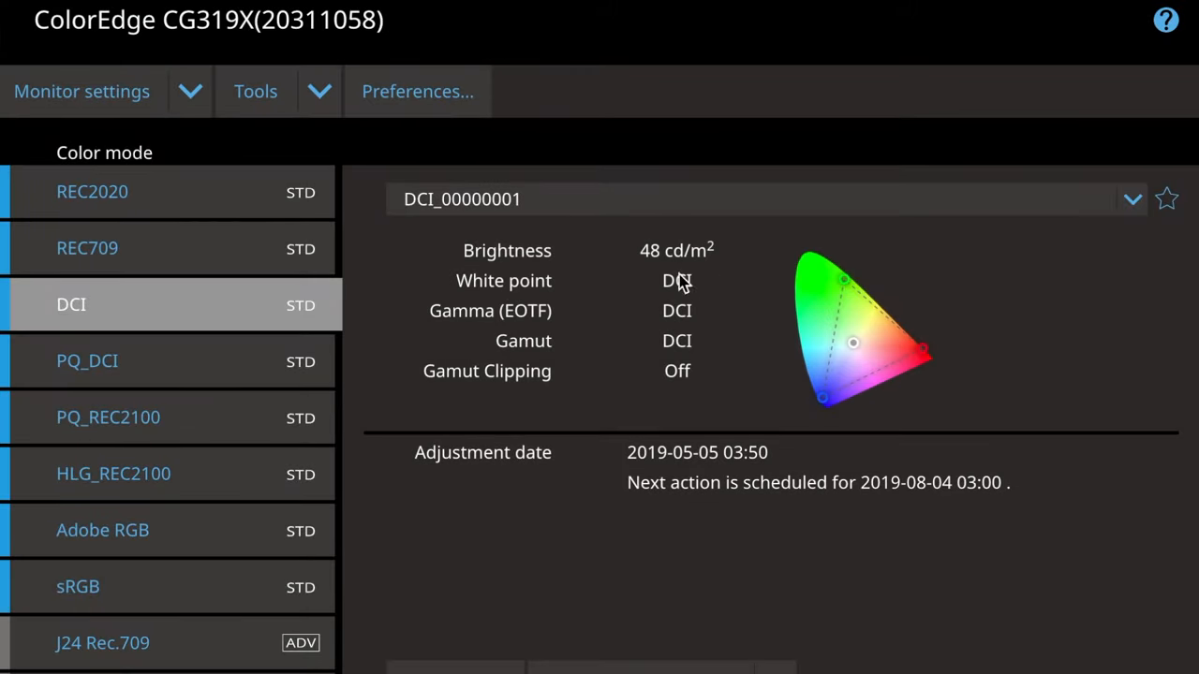
pyautogui.moveTo(759, 250)
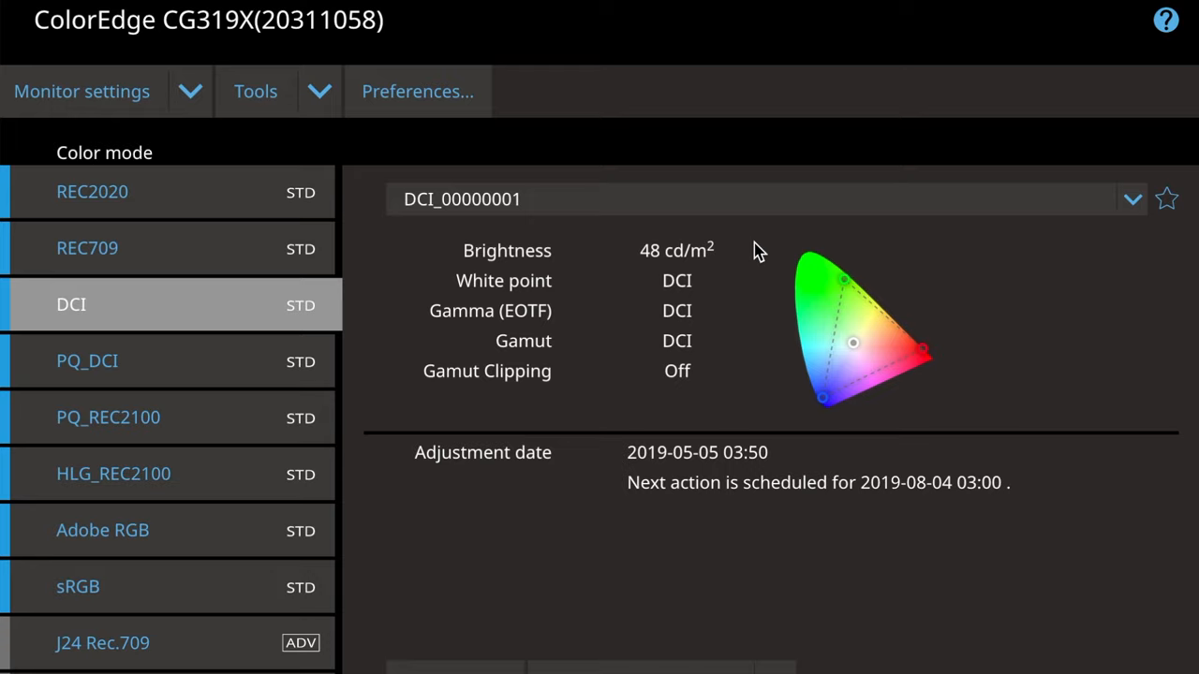
pyautogui.moveTo(693, 311)
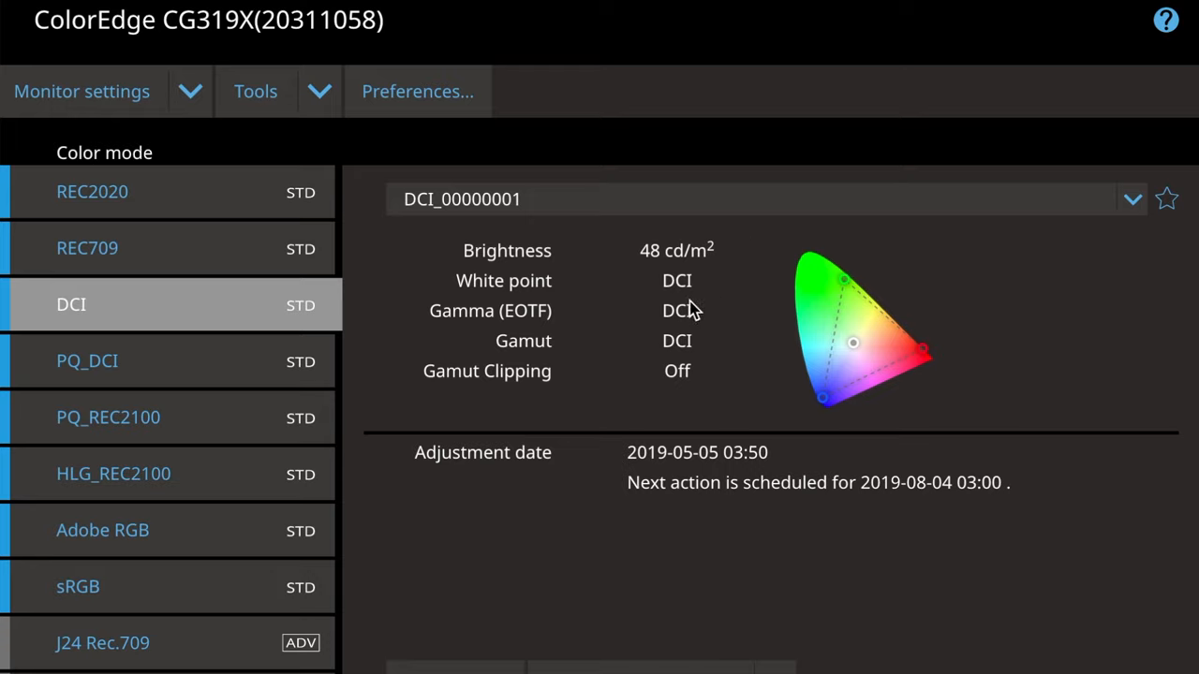
pyautogui.moveTo(672, 288)
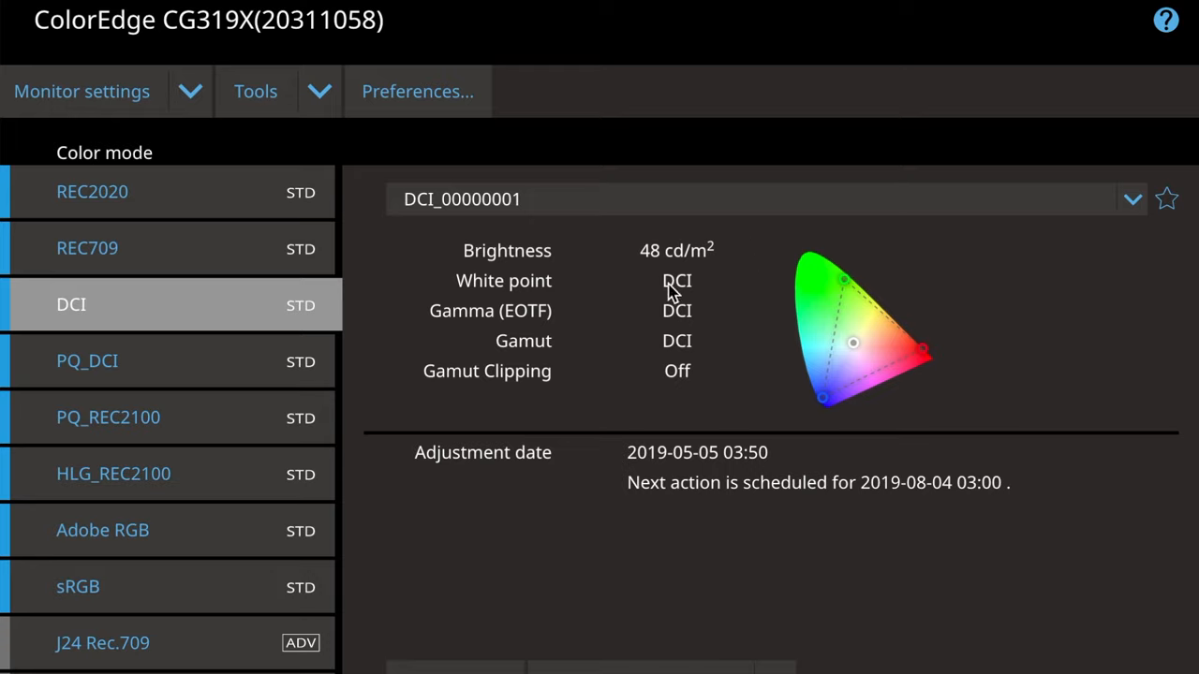
pyautogui.moveTo(641, 319)
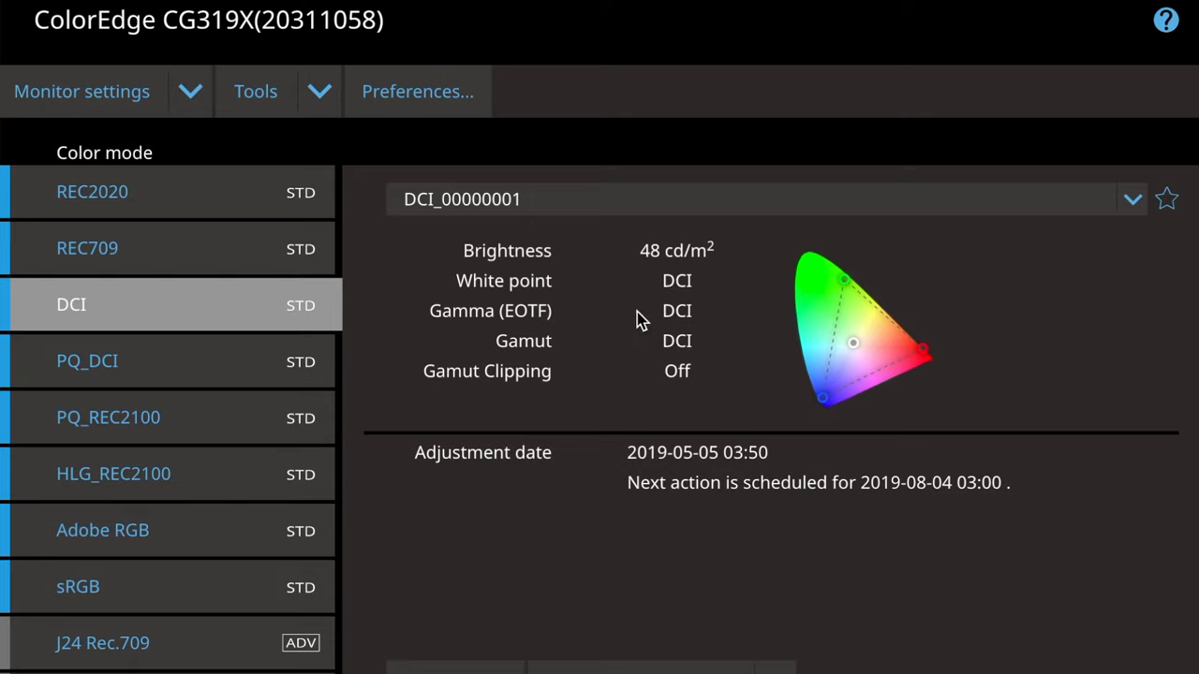
pyautogui.moveTo(548, 323)
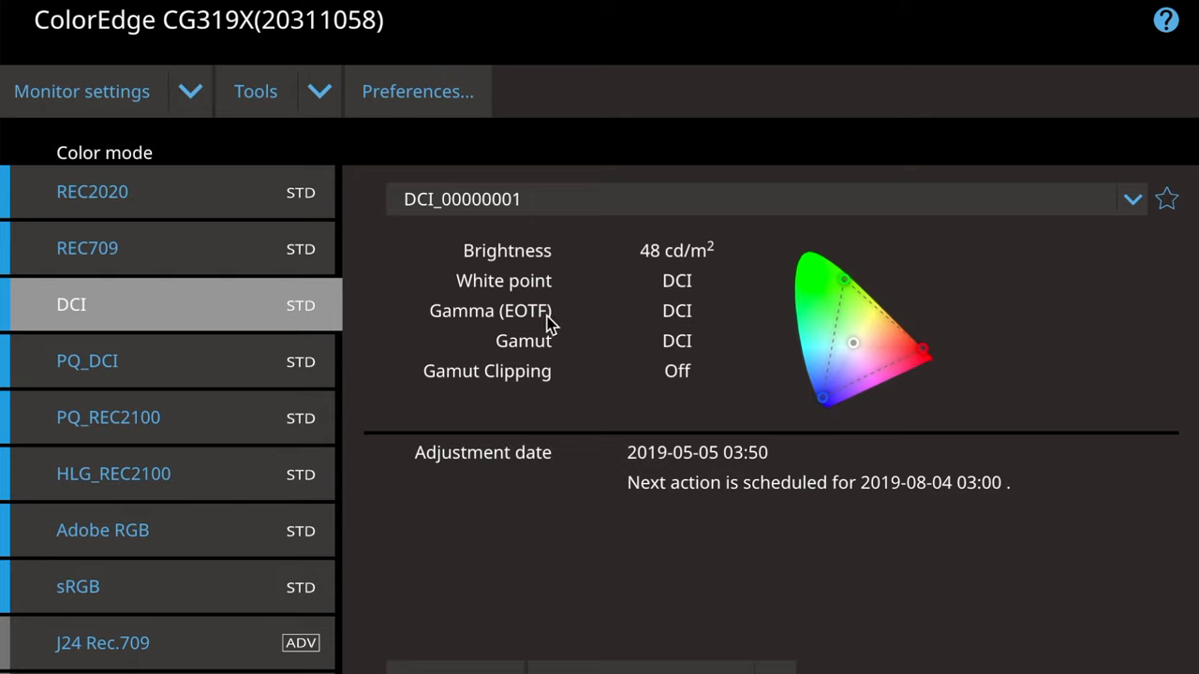
pyautogui.moveTo(667, 333)
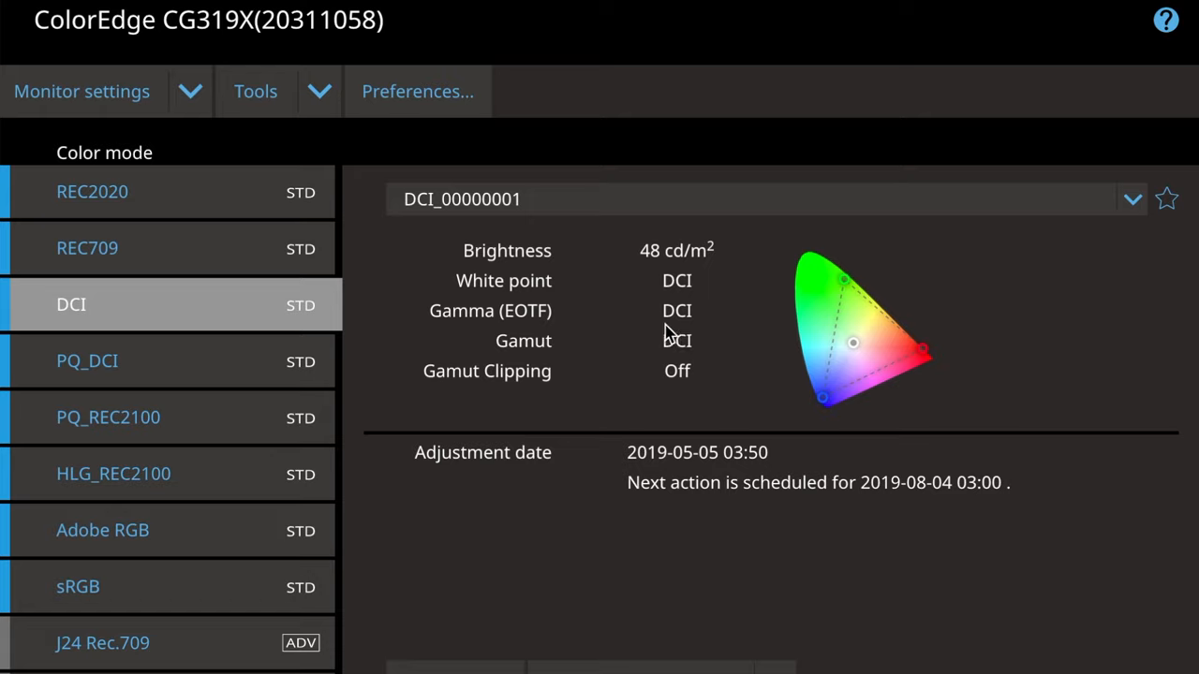
pyautogui.moveTo(667, 355)
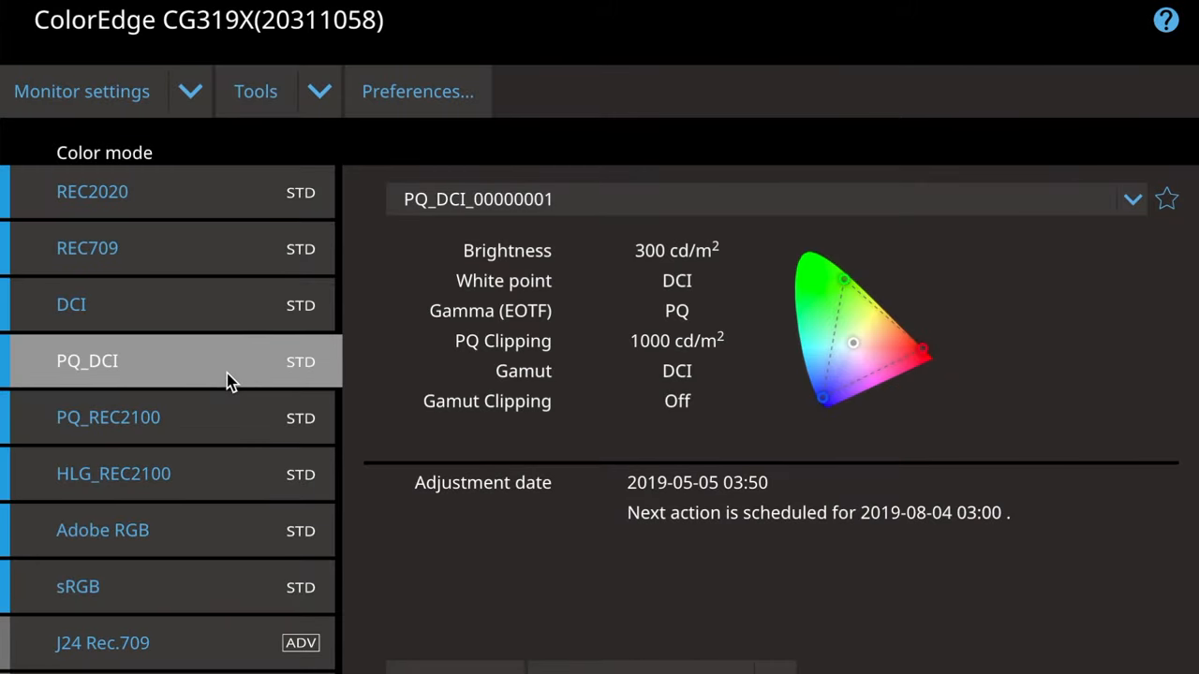
# Step: Select PQ_REC2100 to show 350 cd/m², BT.2020 white point and gamut, PQ gamma
pyautogui.click(108, 417)
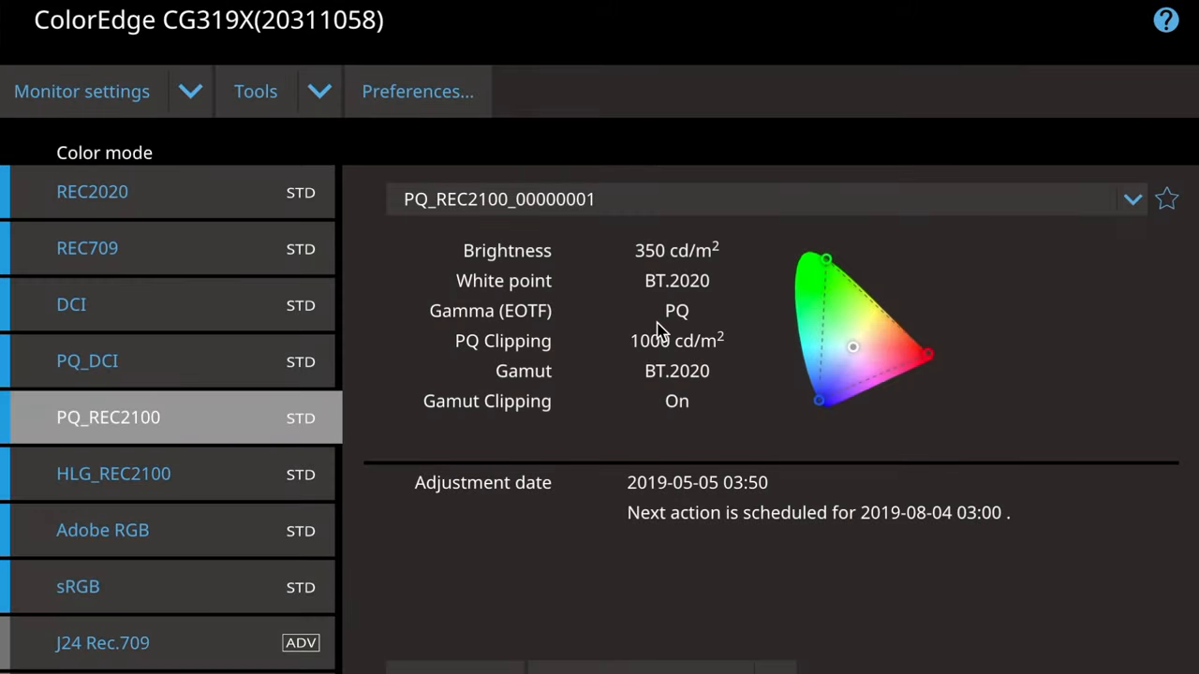
pyautogui.moveTo(717, 310)
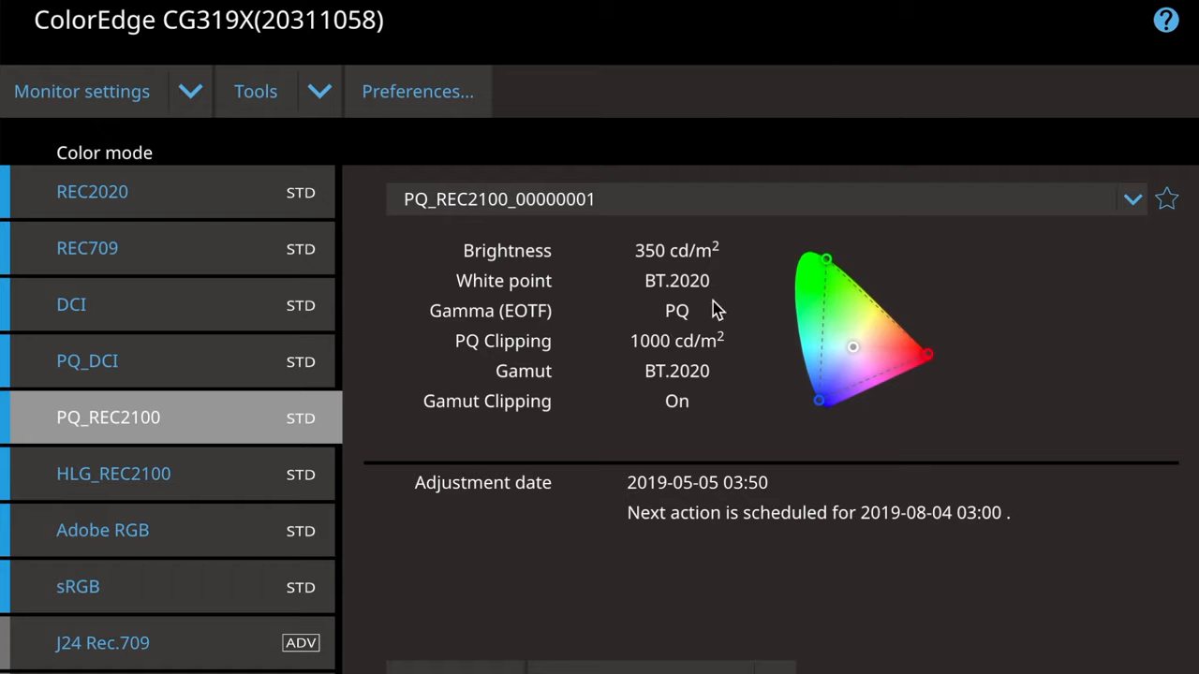
pyautogui.moveTo(797, 431)
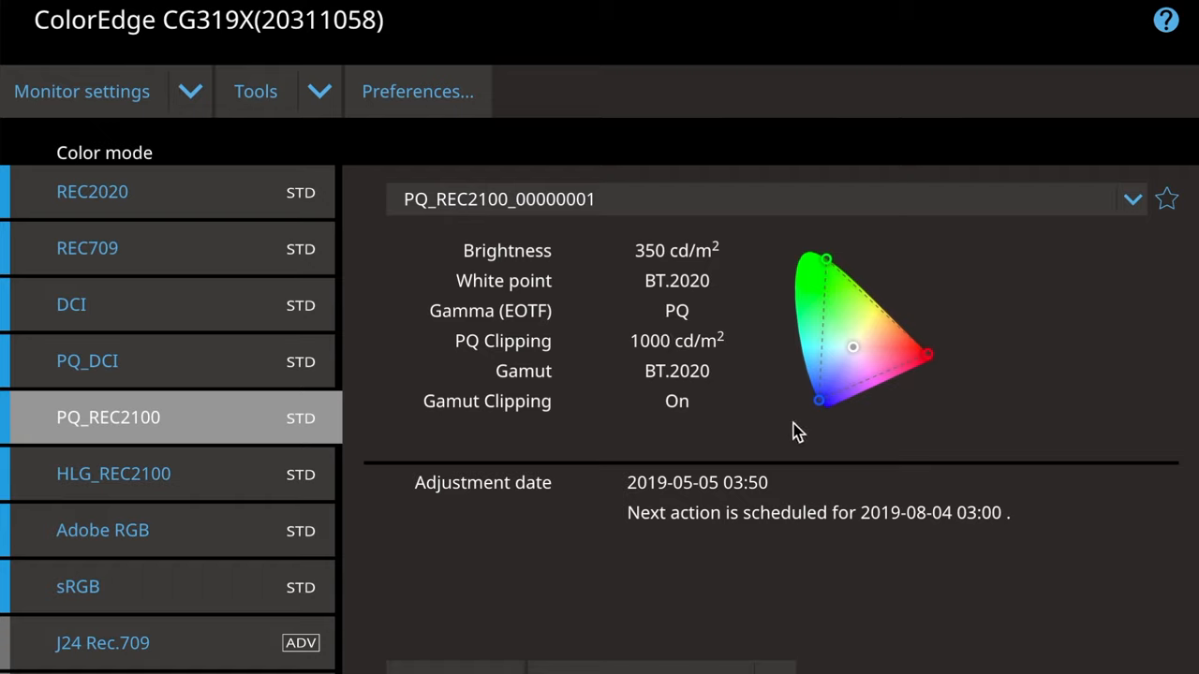
pyautogui.moveTo(625, 415)
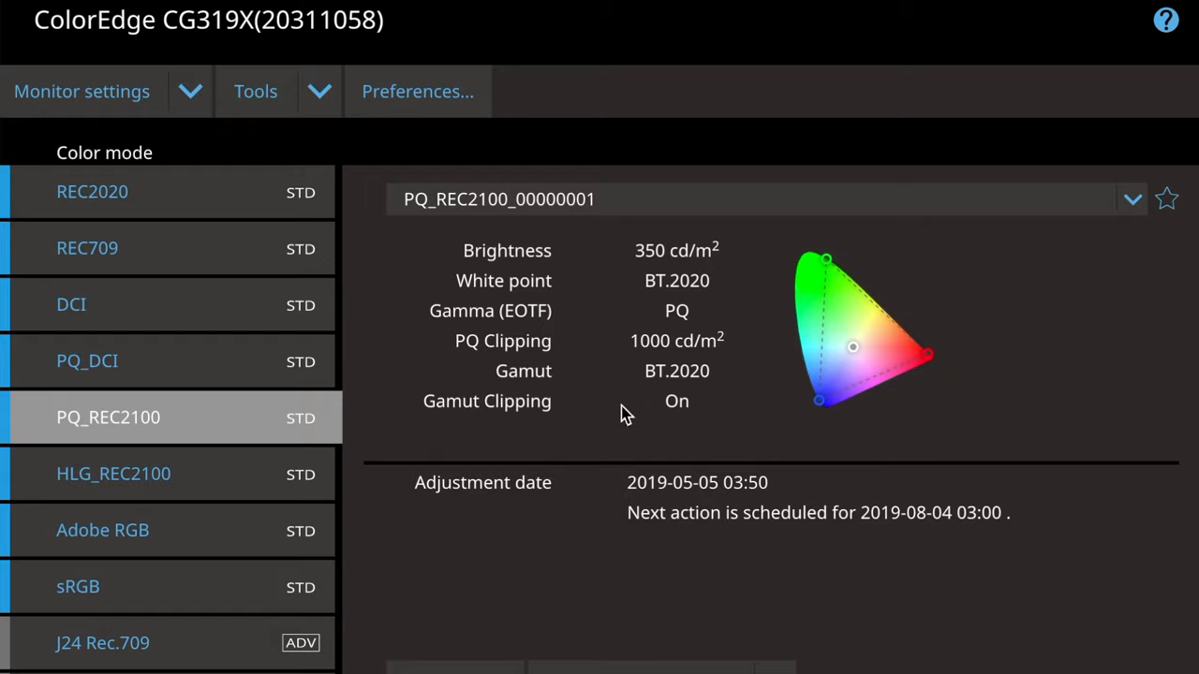
pyautogui.moveTo(417, 473)
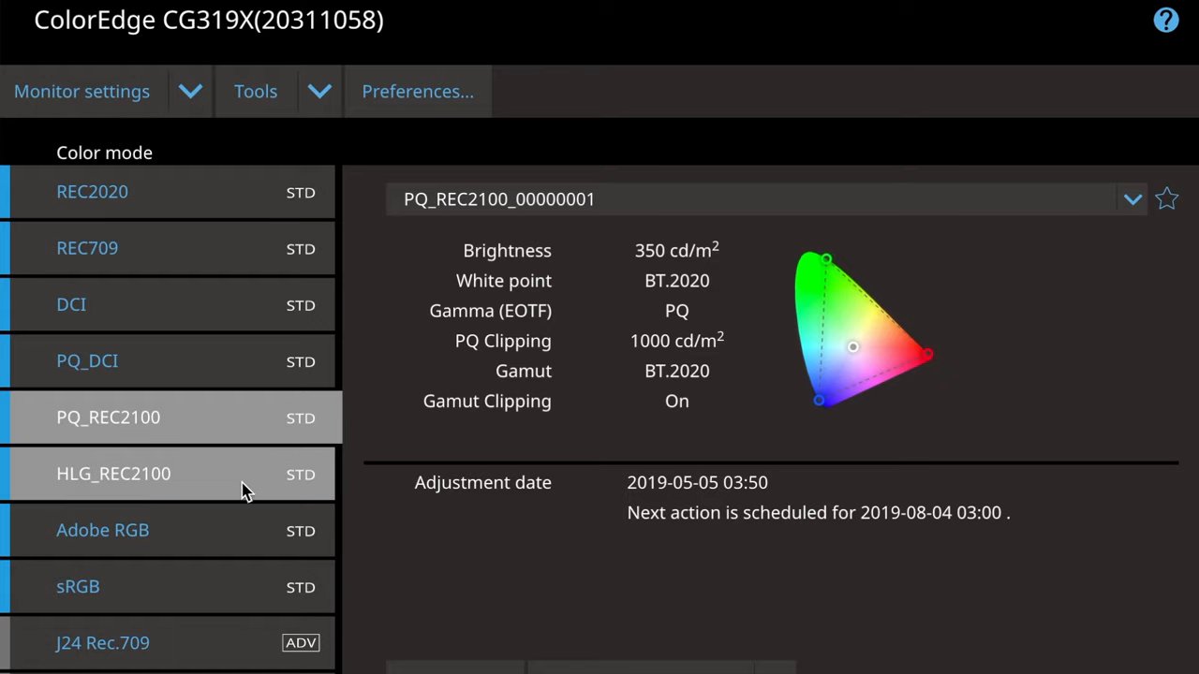
pyautogui.moveTo(660, 370)
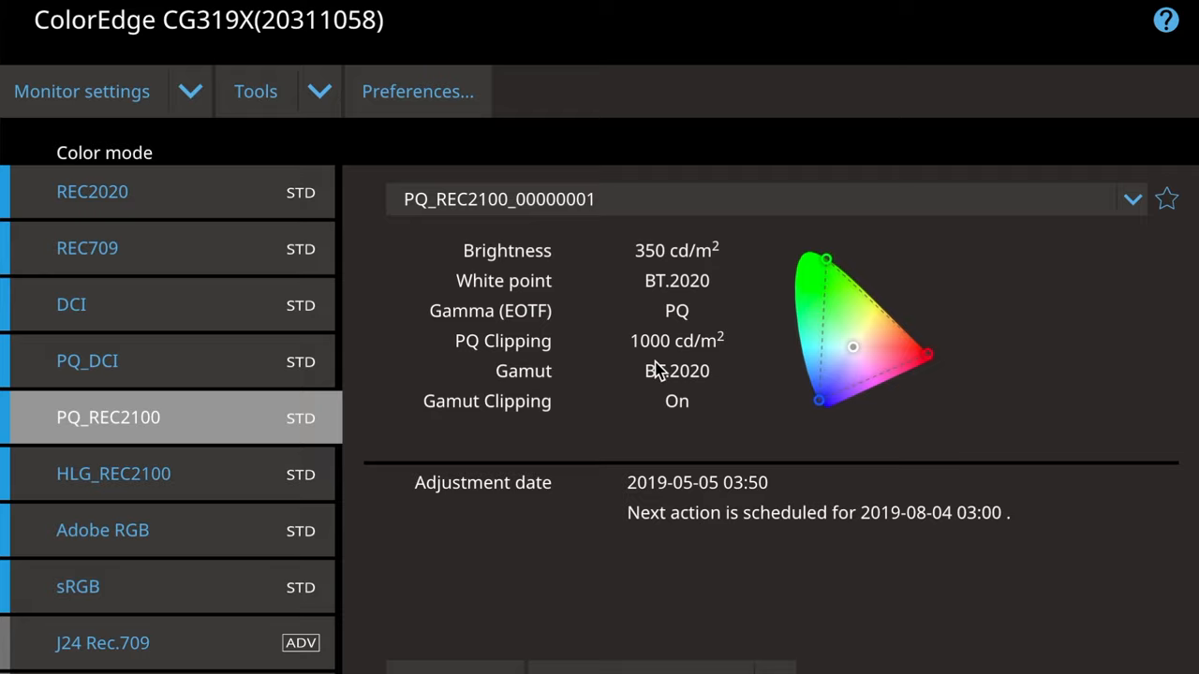
pyautogui.moveTo(636, 335)
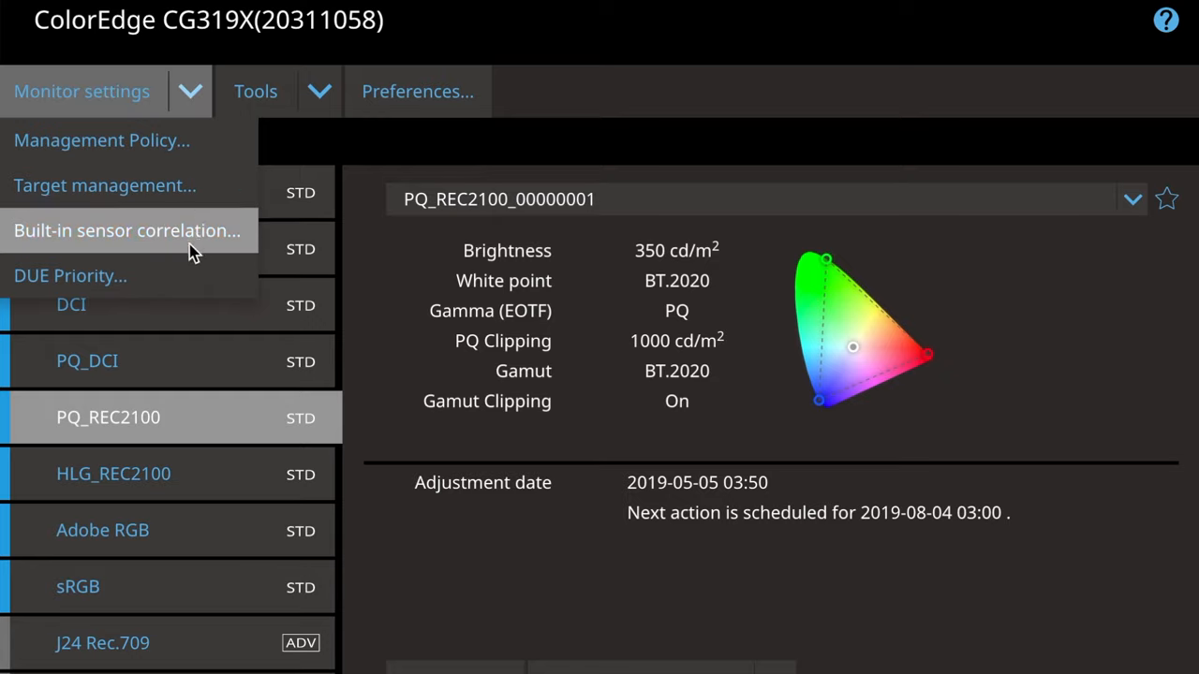
# Step: Start built-in sensor correlation using K-10 / K-10A with the 6: Klein LED Bk LCD table
pyautogui.click(127, 231)
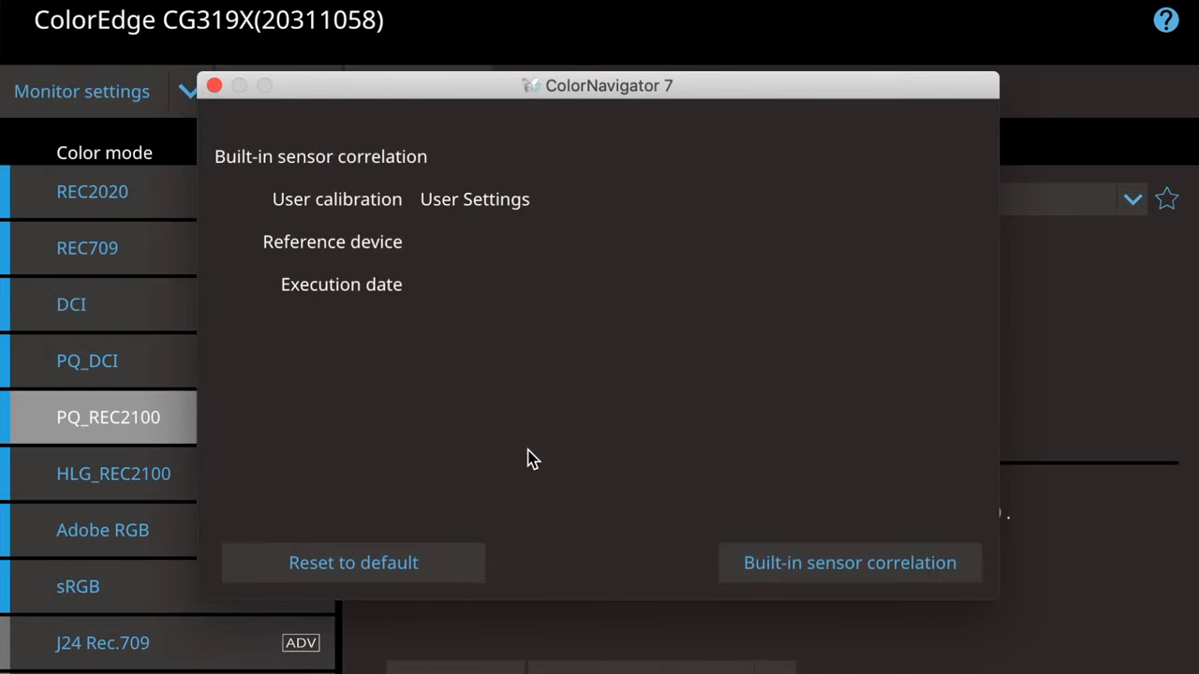
pyautogui.click(849, 563)
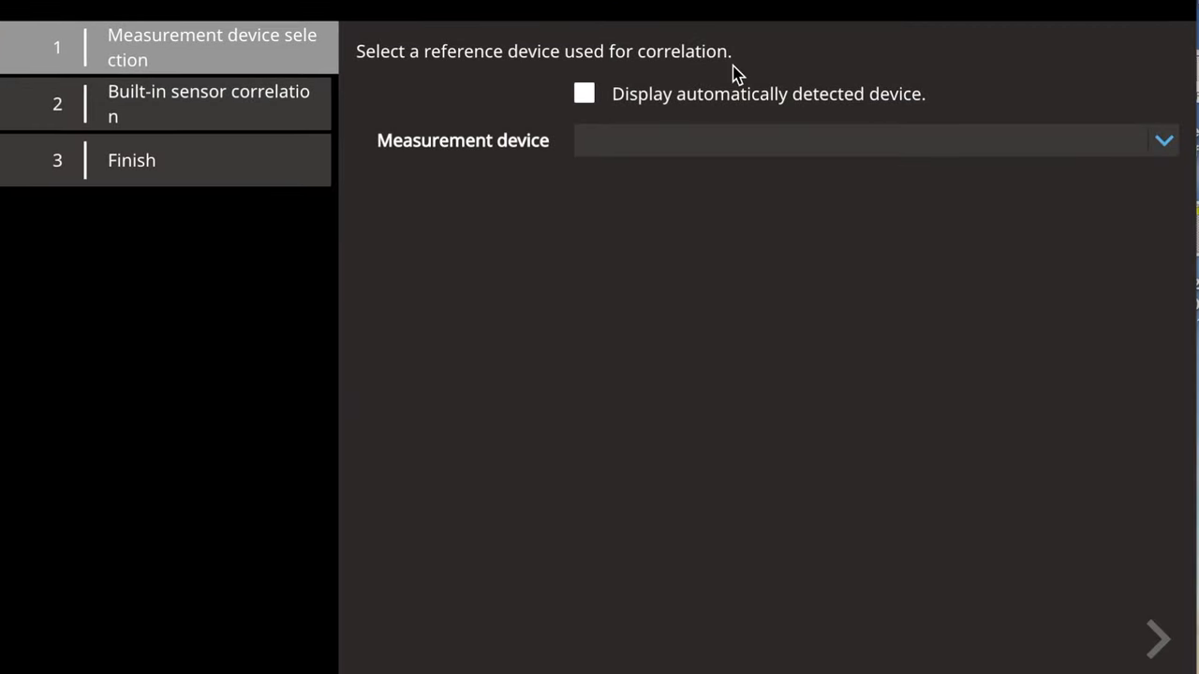
pyautogui.click(1163, 140)
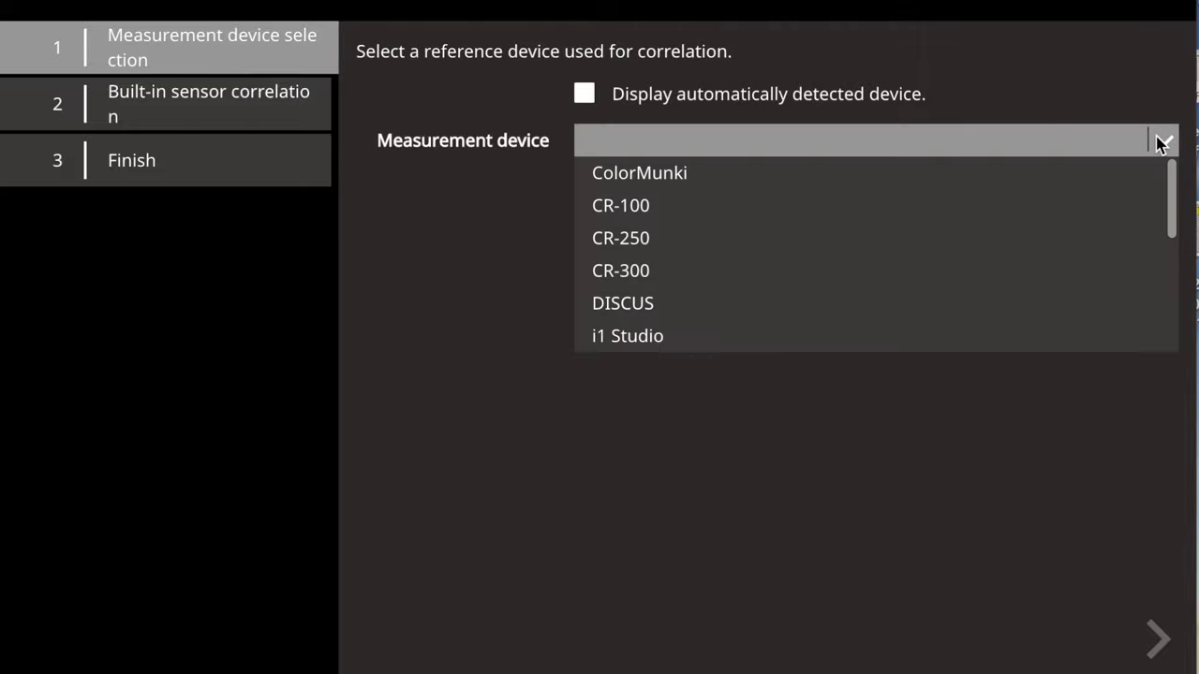
pyautogui.click(639, 172)
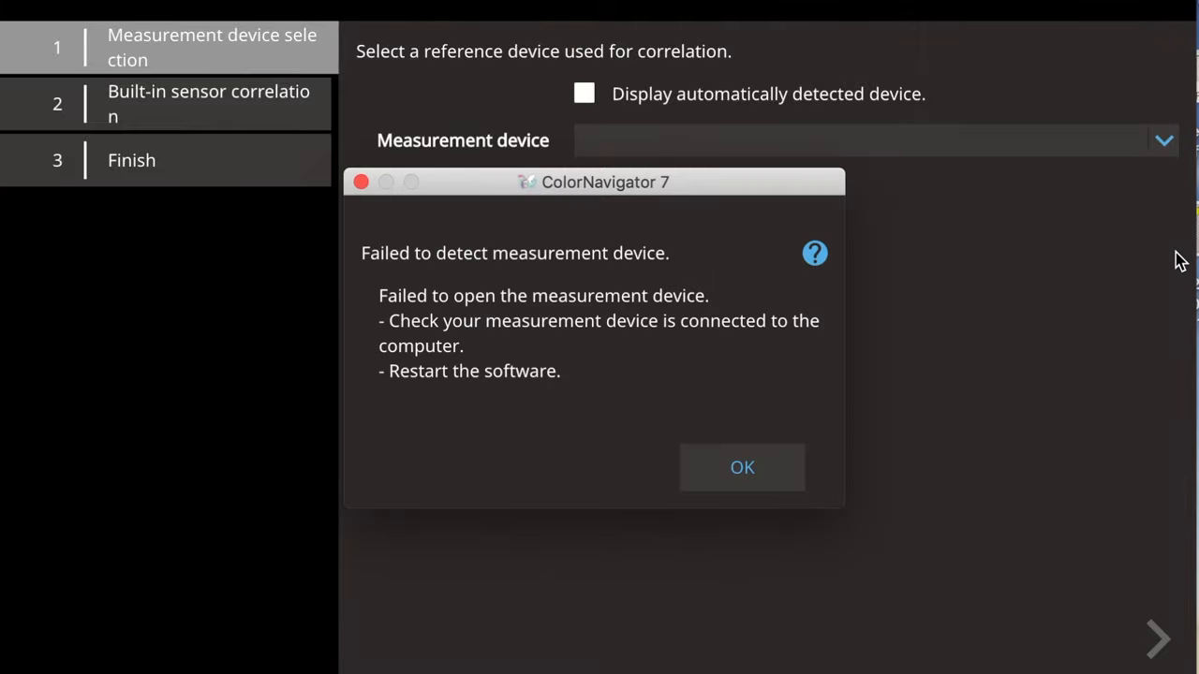
pyautogui.click(742, 468)
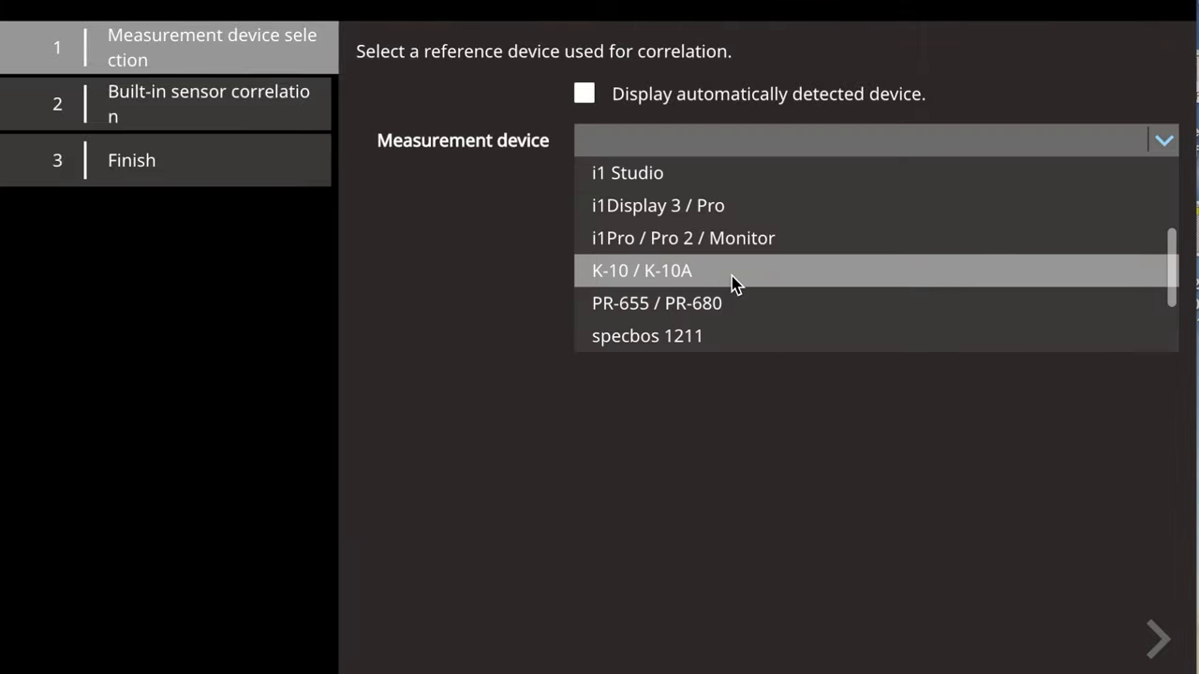
pyautogui.click(642, 271)
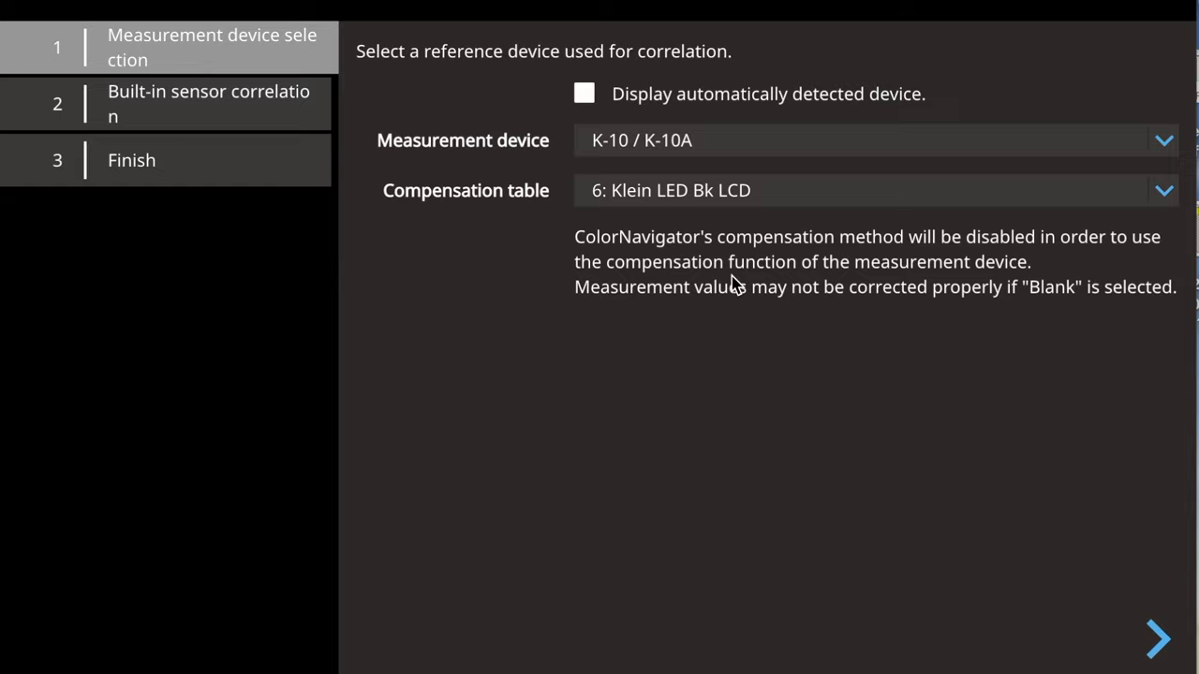
pyautogui.moveTo(740, 190)
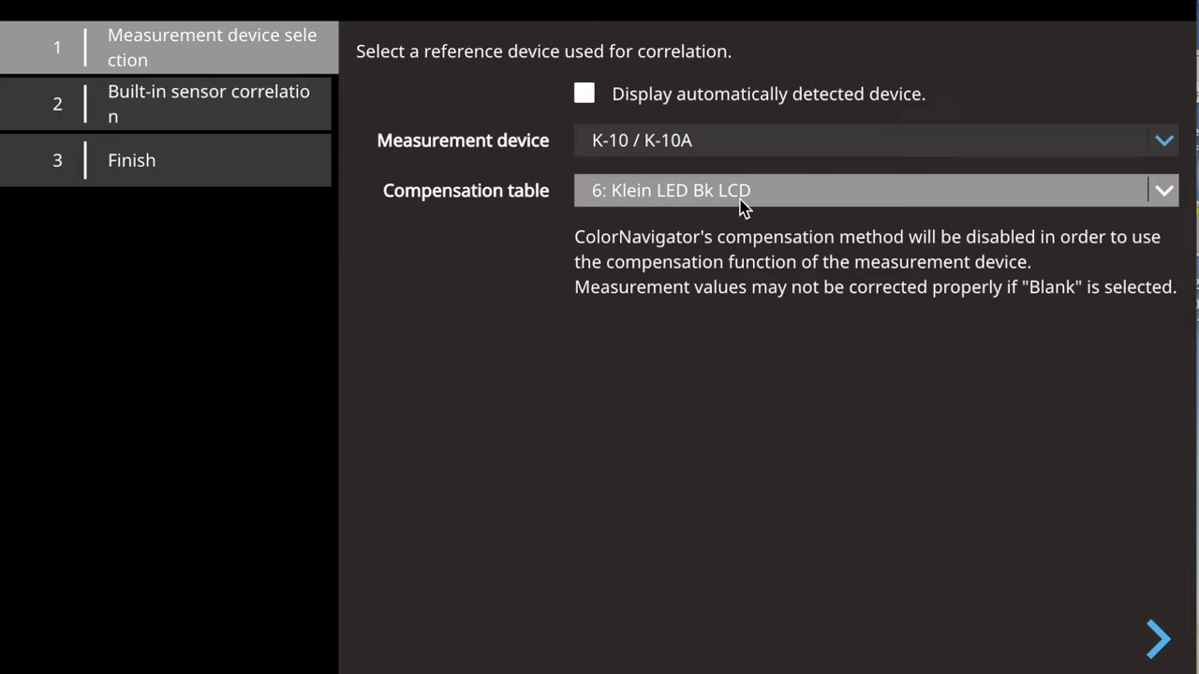
pyautogui.moveTo(1159, 639)
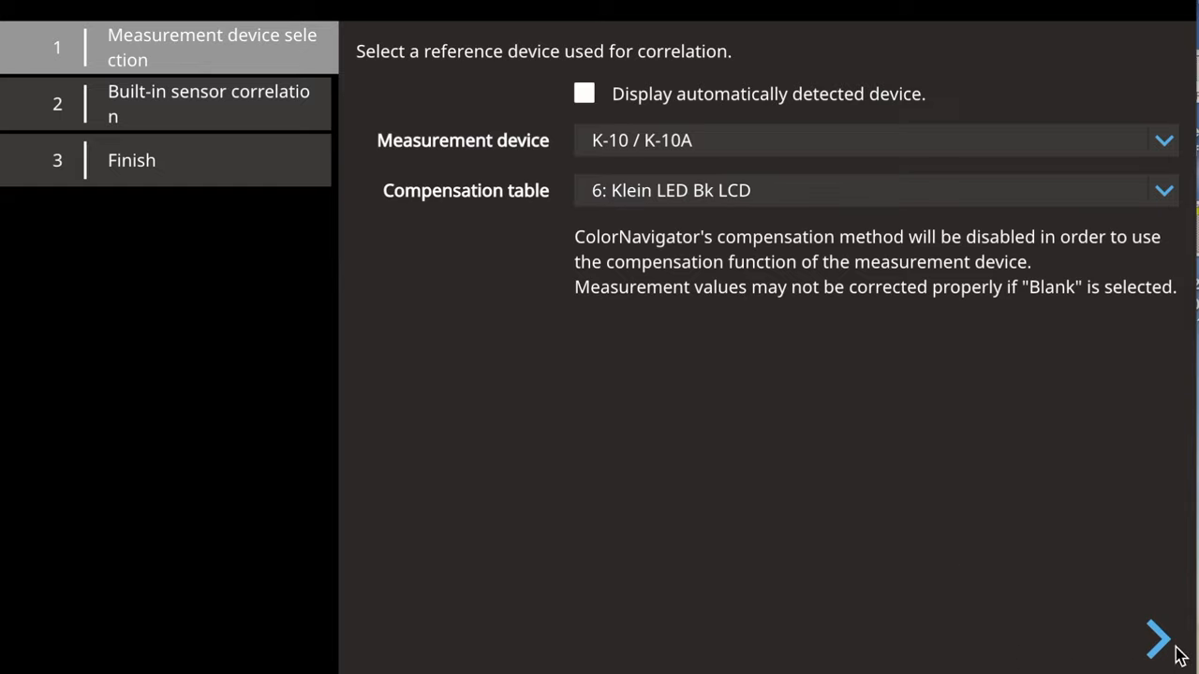